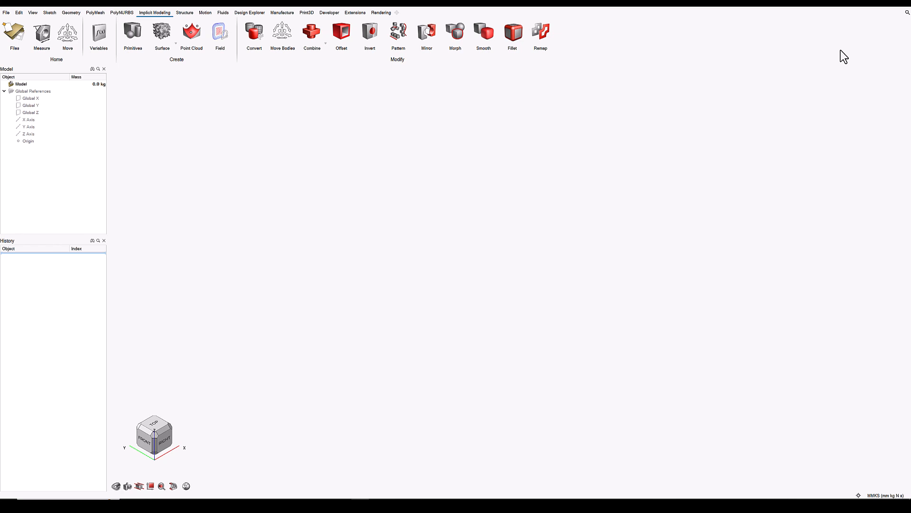
mouse_move(609, 384)
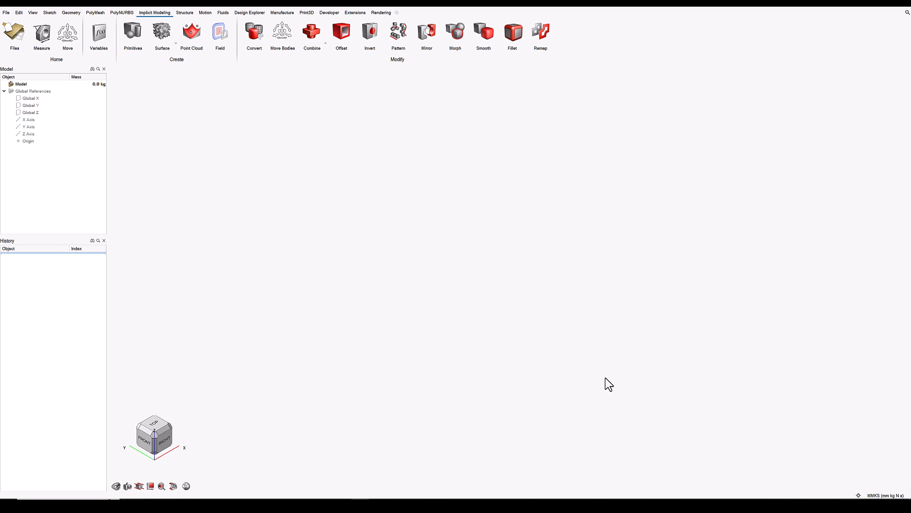
mouse_move(548, 355)
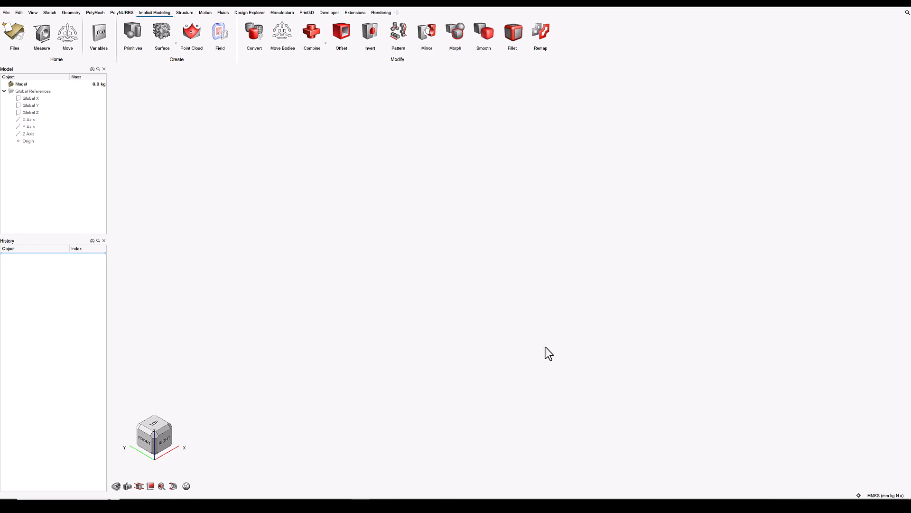
mouse_move(269, 196)
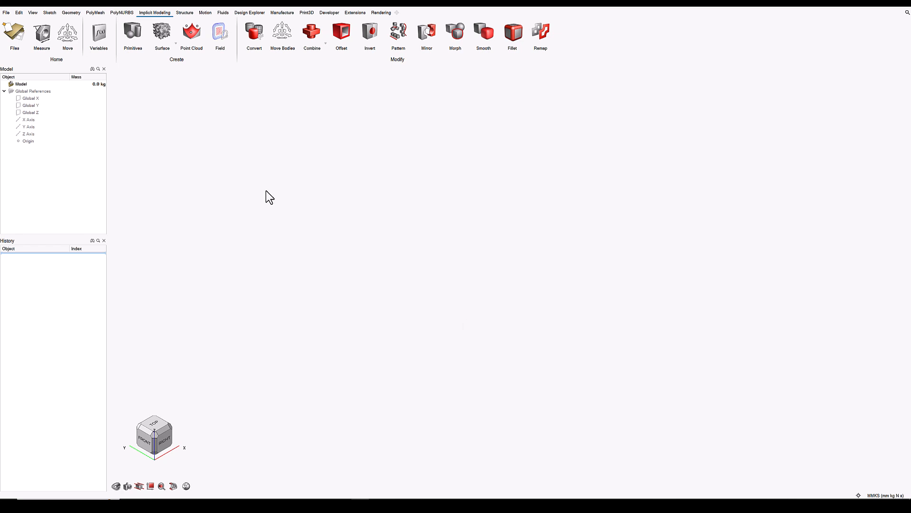
Create a uniform 100 mm implicit cuboid, Cuboid 1, under Implicit Part 1.
click(133, 34)
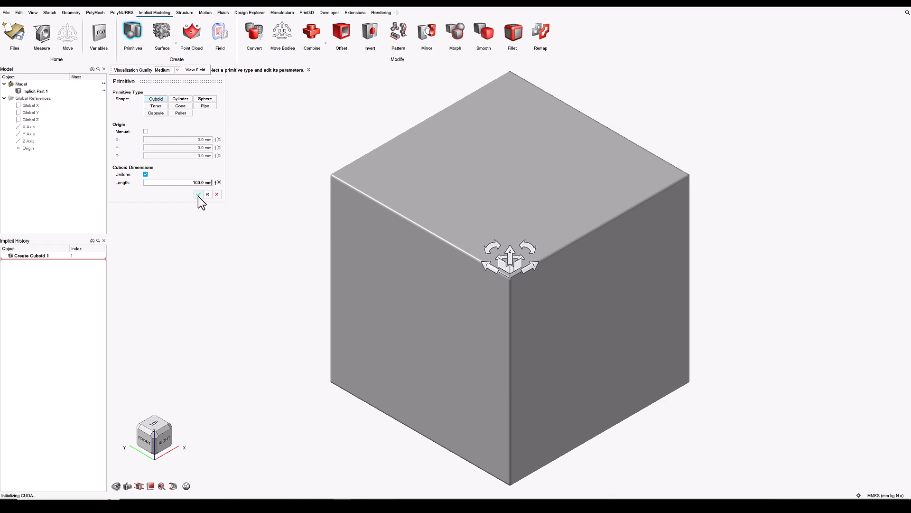
click(199, 194)
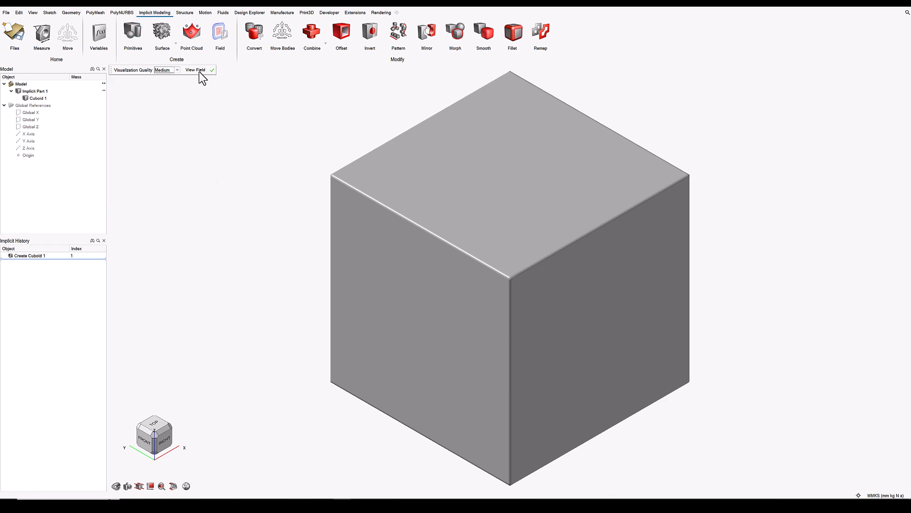
Start PointCloud 1 and enable its background value at 0.
click(192, 34)
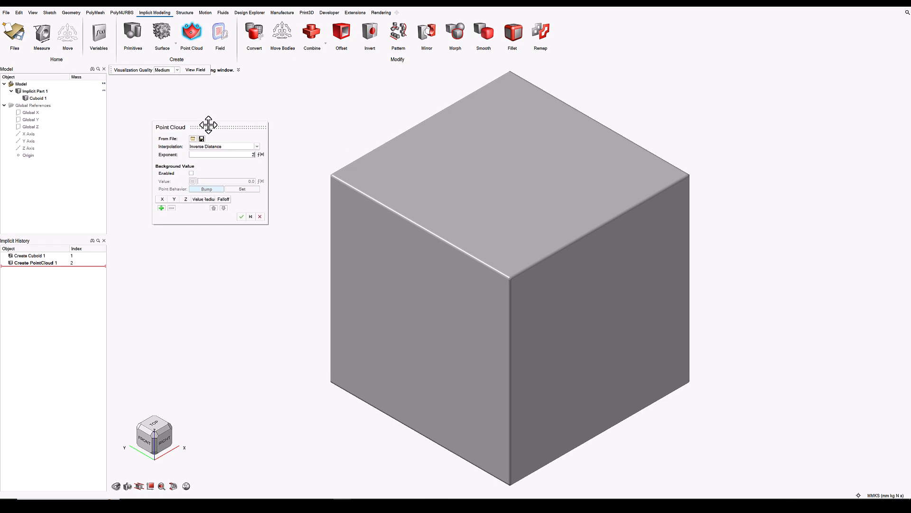
mouse_move(202, 174)
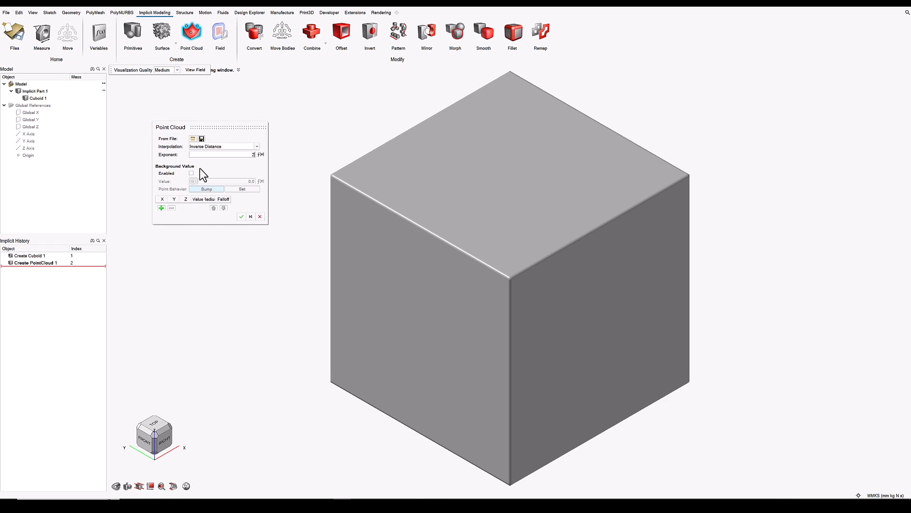
mouse_move(178, 172)
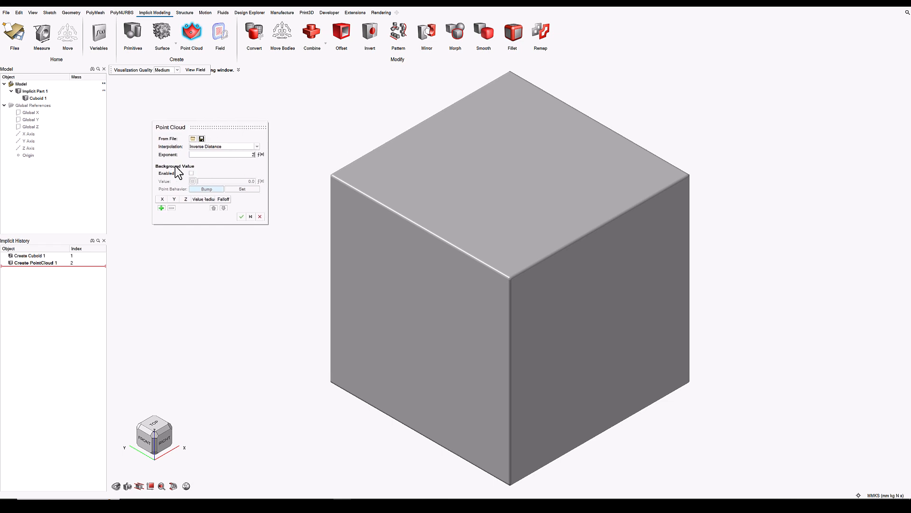
mouse_move(194, 174)
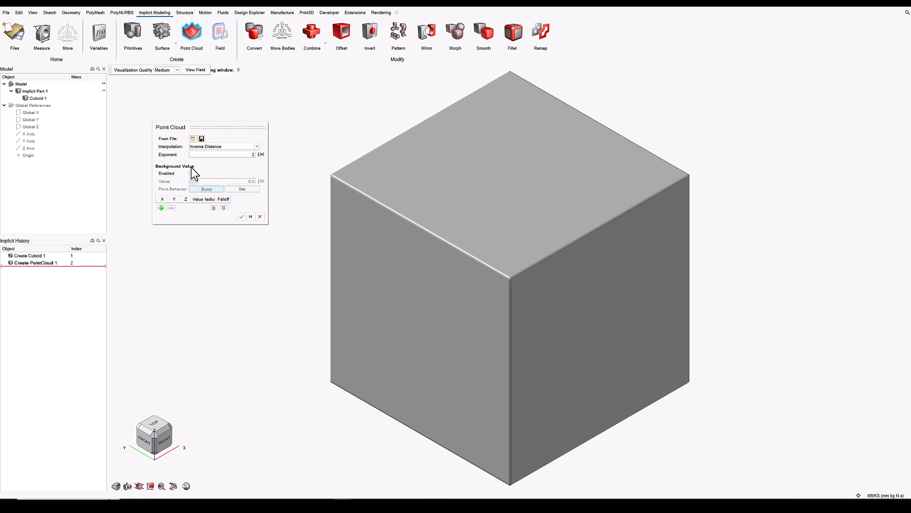
mouse_move(194, 176)
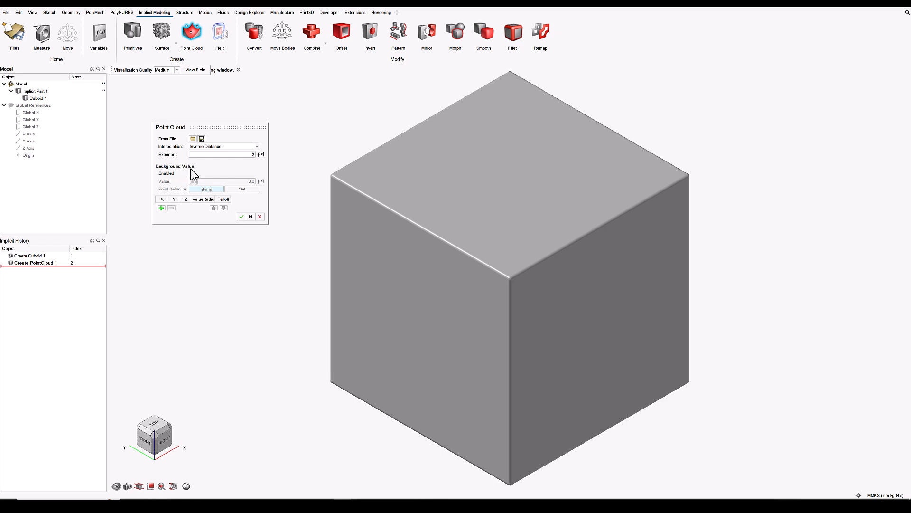
click(192, 173)
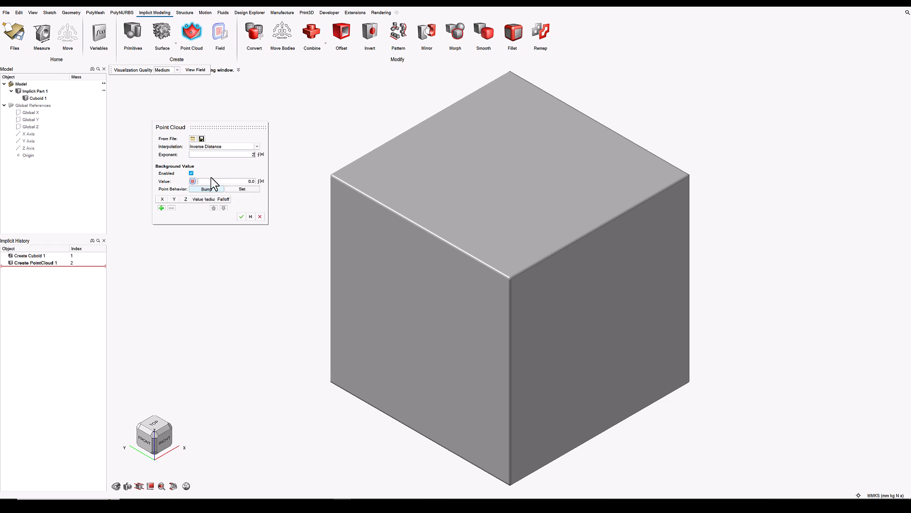
mouse_move(232, 175)
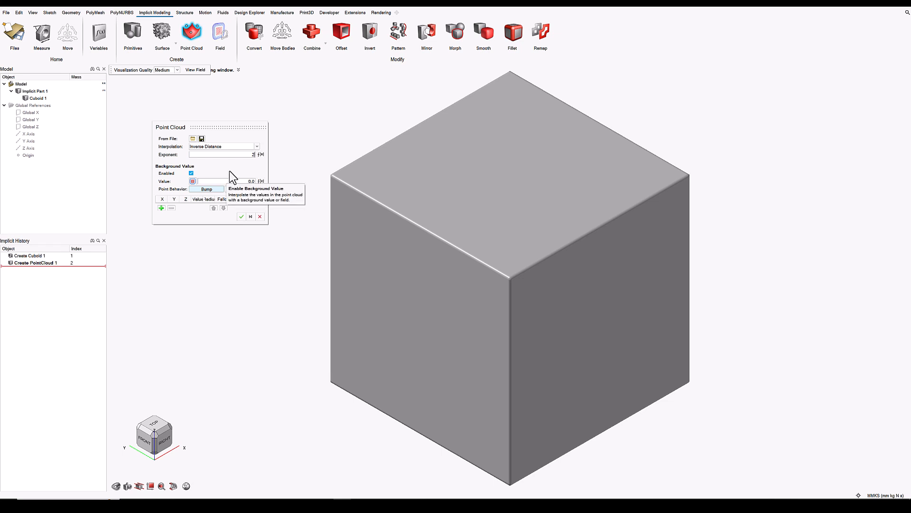
mouse_move(246, 192)
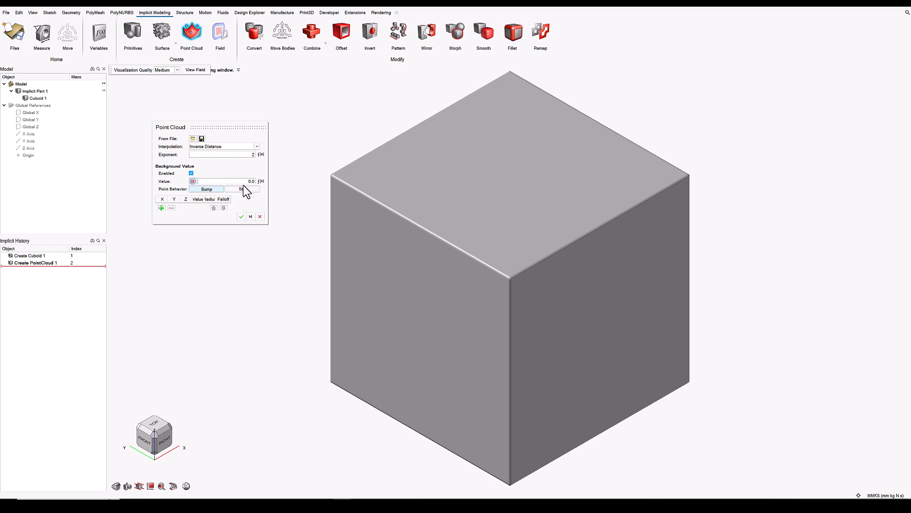
mouse_move(239, 181)
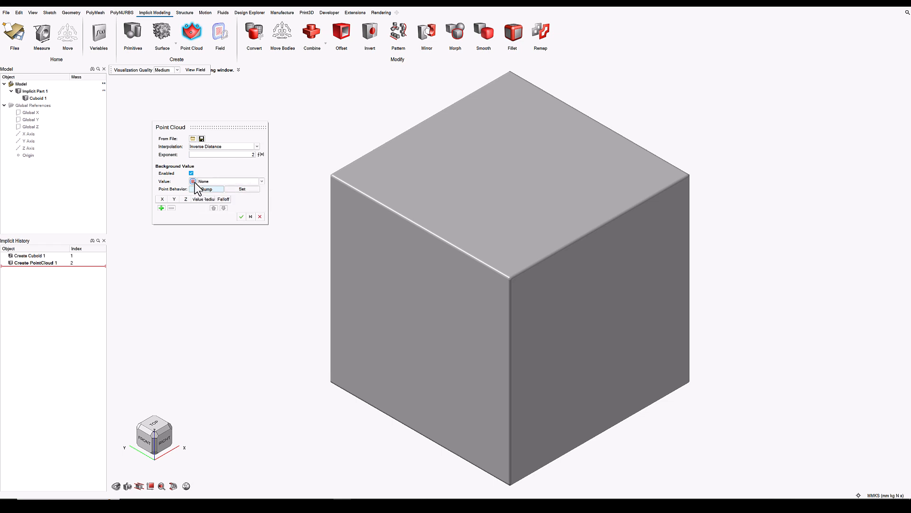
Choose Cuboid 1 as PointCloud 1's background value source.
click(260, 181)
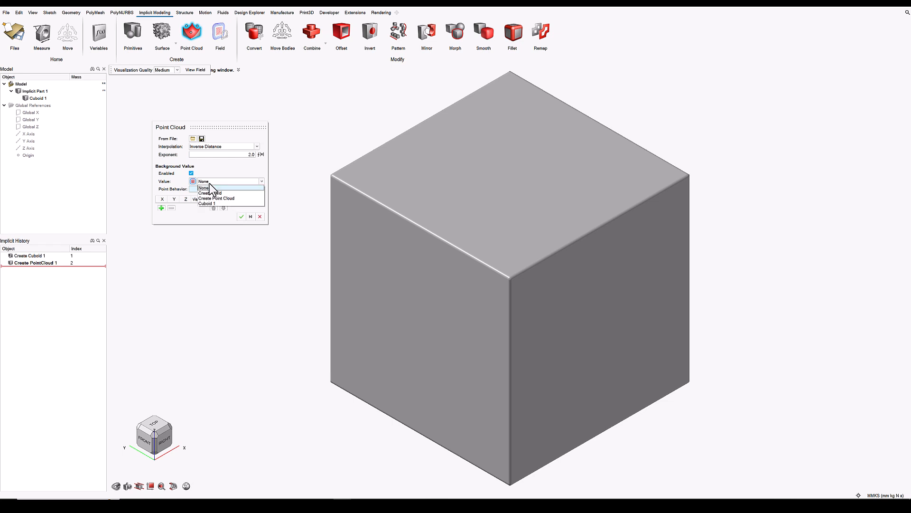
mouse_move(216, 198)
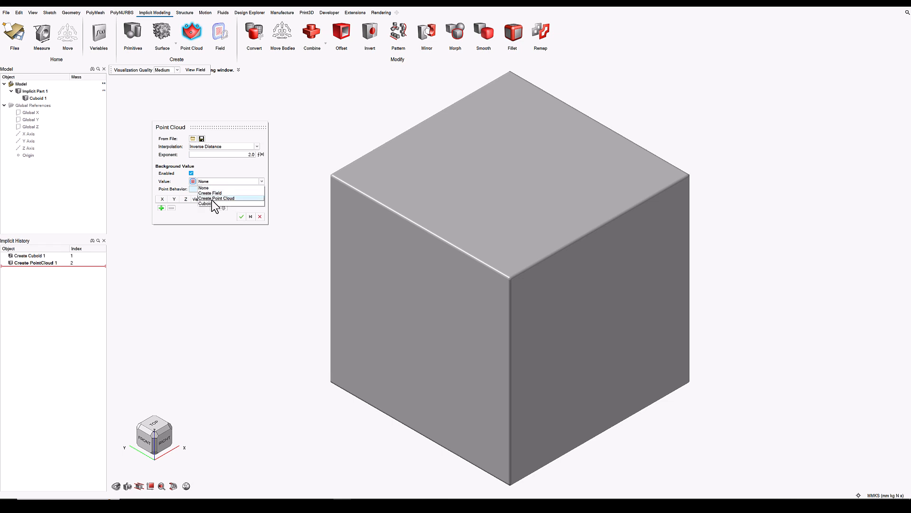
mouse_move(206, 204)
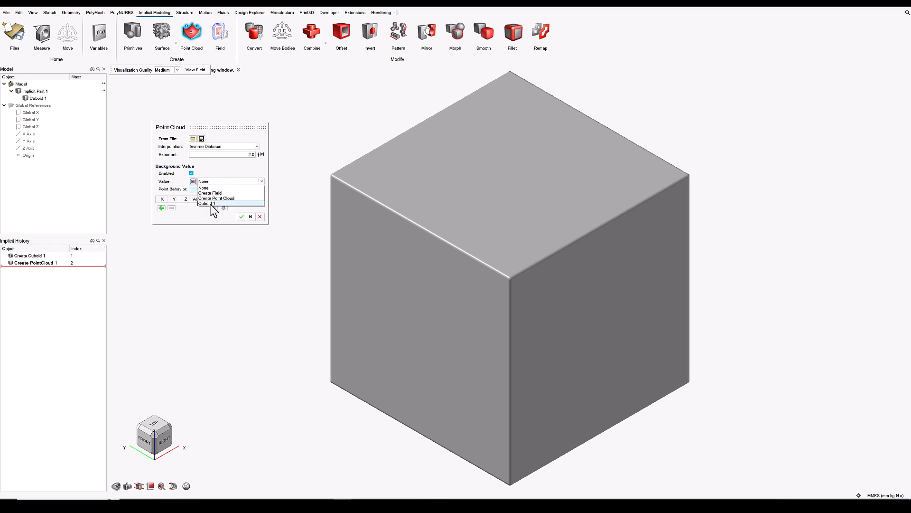
click(206, 204)
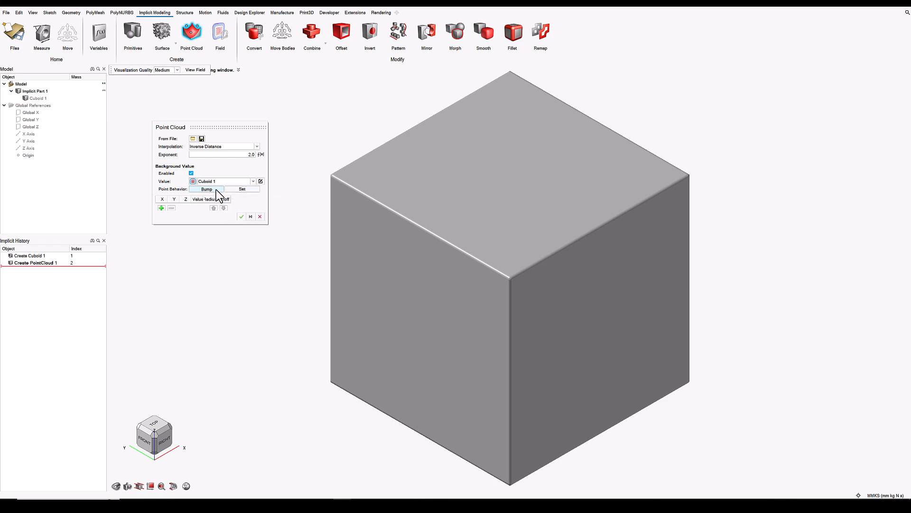
mouse_move(206, 189)
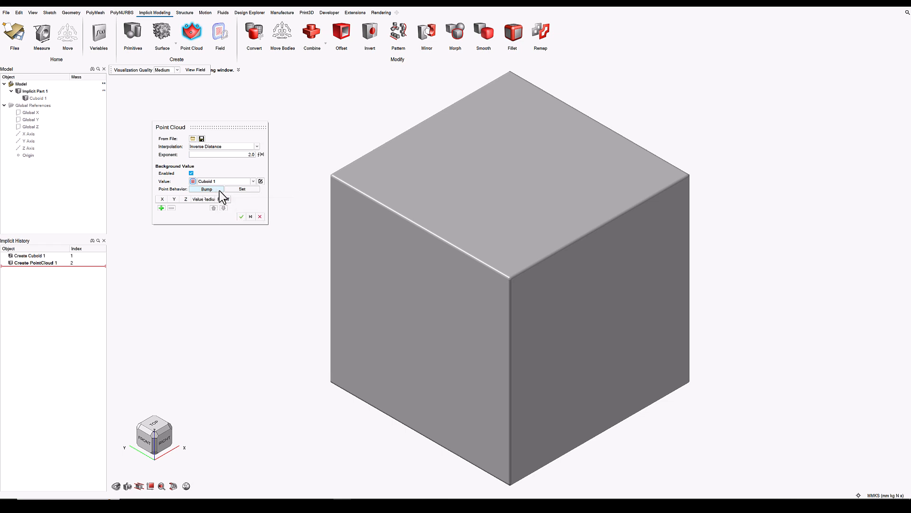
mouse_move(218, 195)
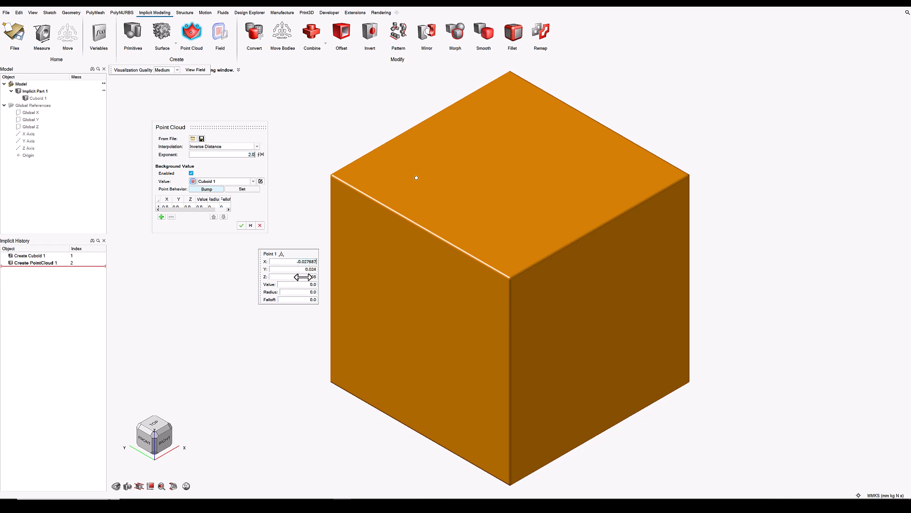
mouse_move(302, 284)
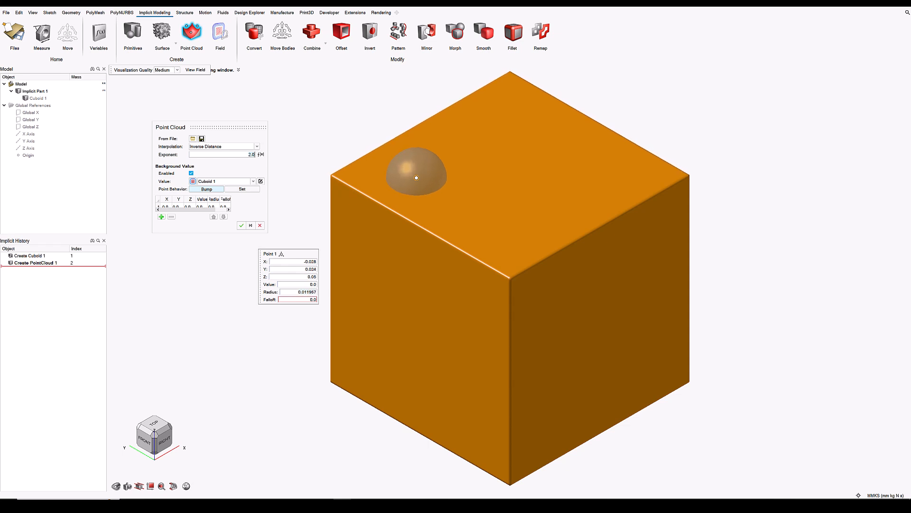
mouse_move(296, 286)
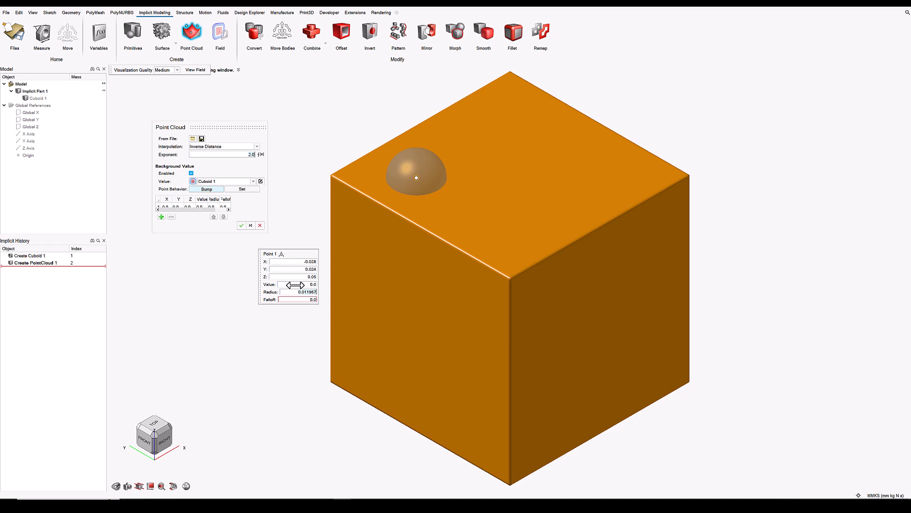
mouse_move(215, 190)
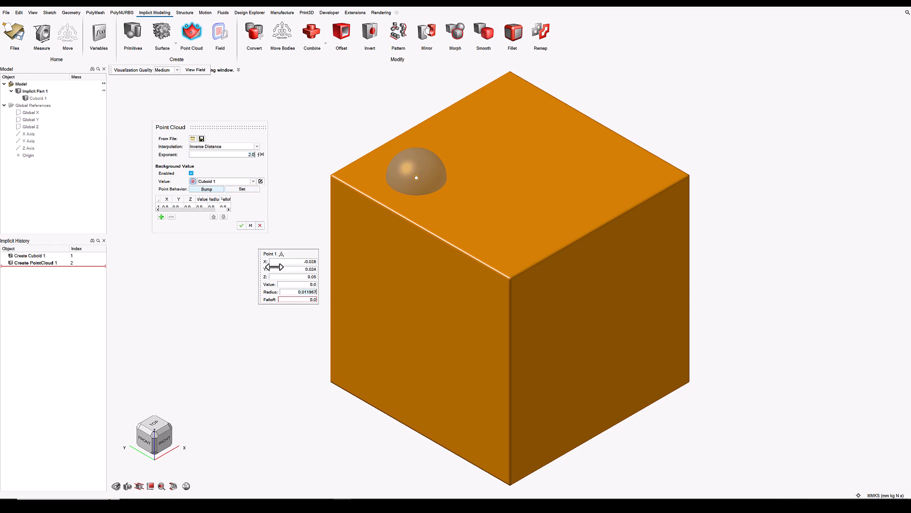
mouse_move(307, 298)
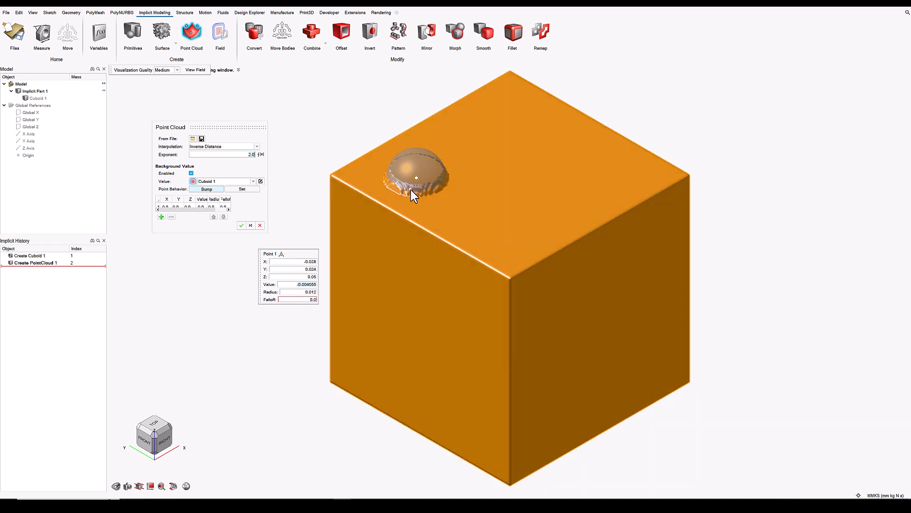
mouse_move(391, 241)
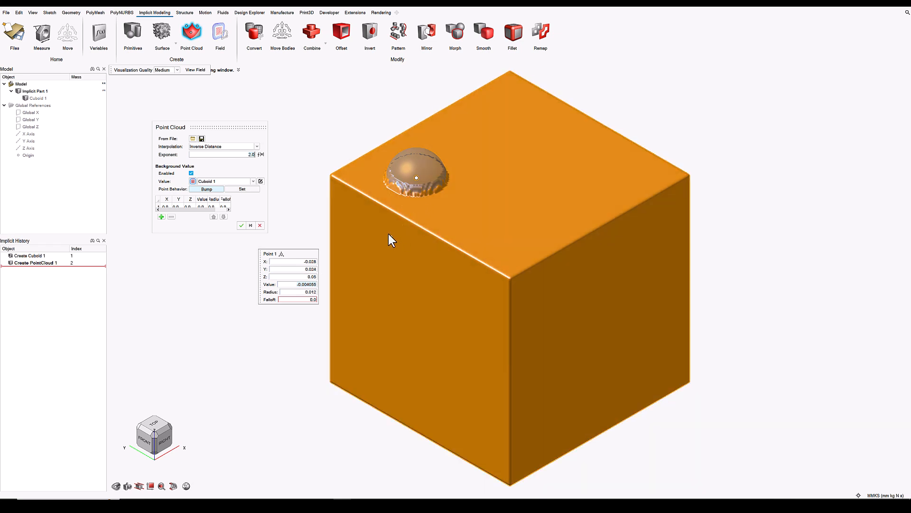
mouse_move(395, 245)
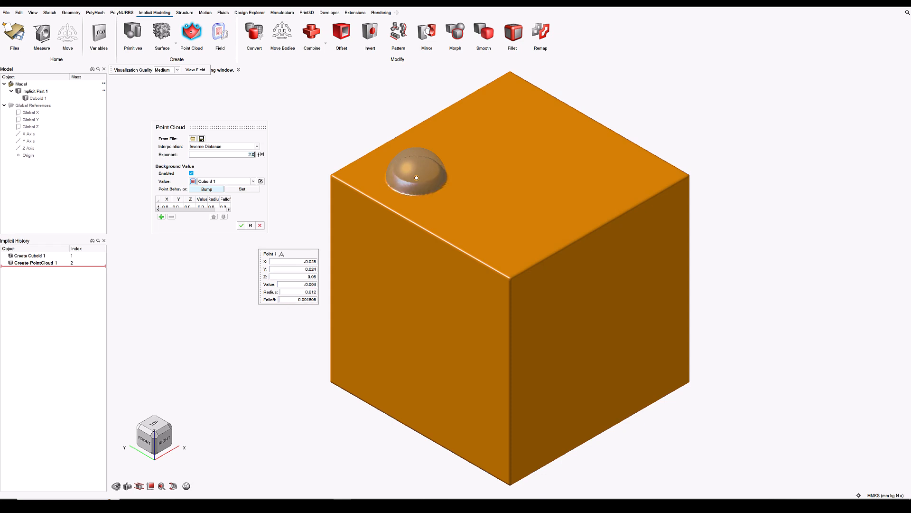
mouse_move(326, 307)
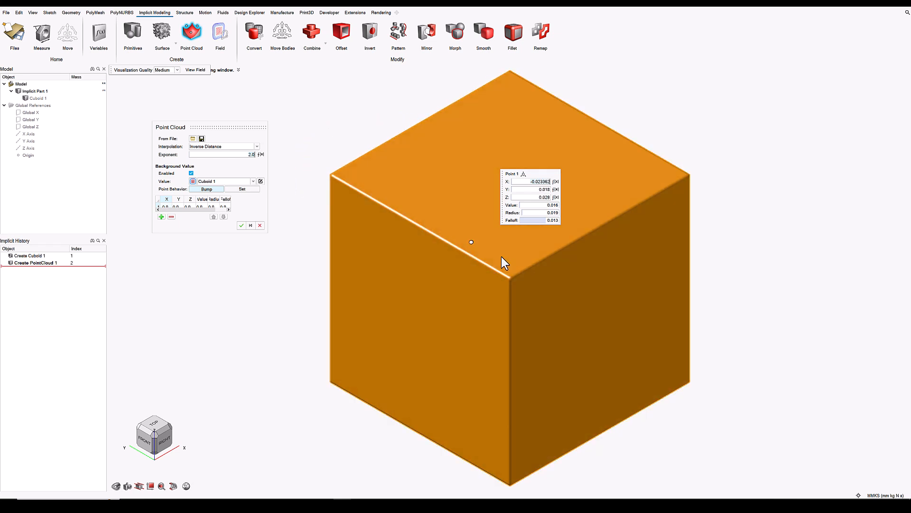
Move Point 1 to X 0.011, Y 0.01, Z 0.055 and give it a negative value.
click(594, 314)
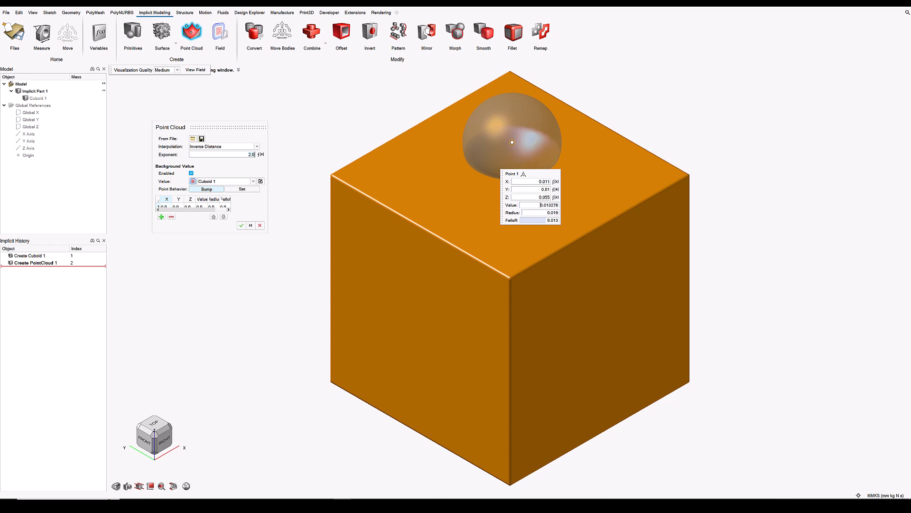
text(0.002633)
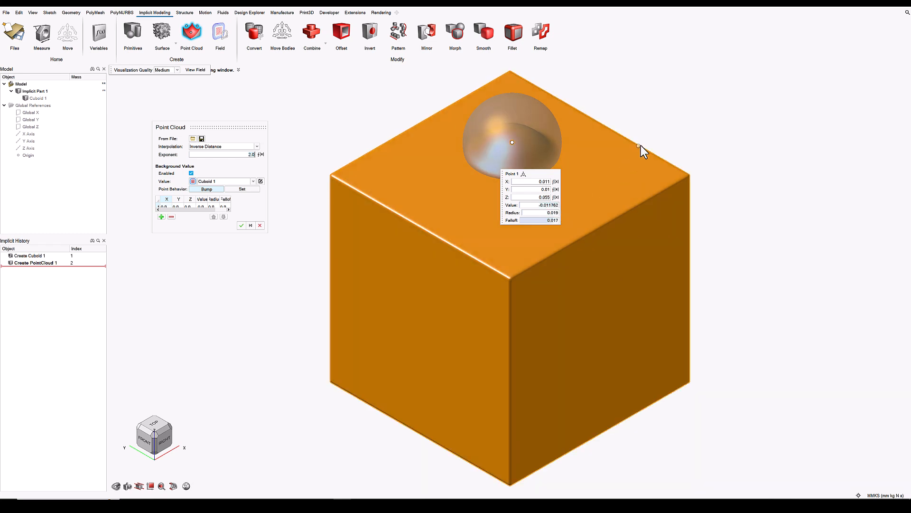
right_click(644, 150)
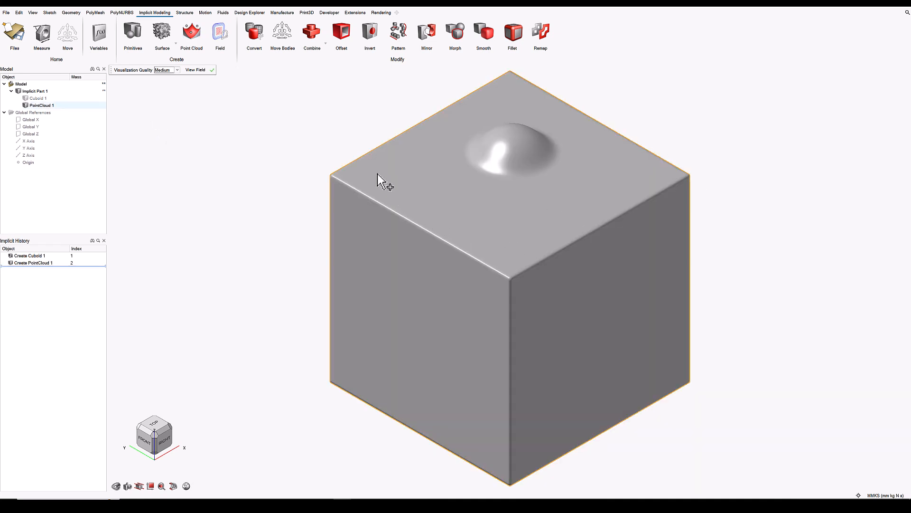
Create PointCloud 2 with an empty point table.
click(191, 34)
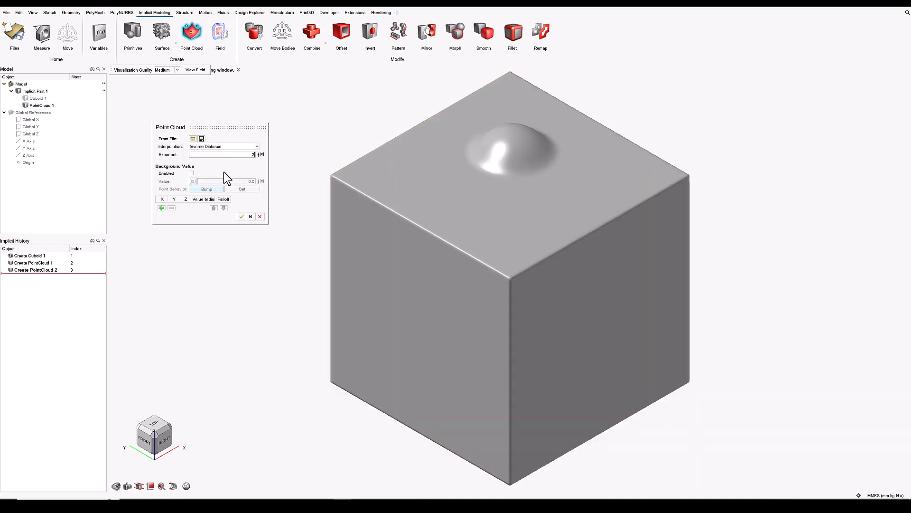
mouse_move(242, 216)
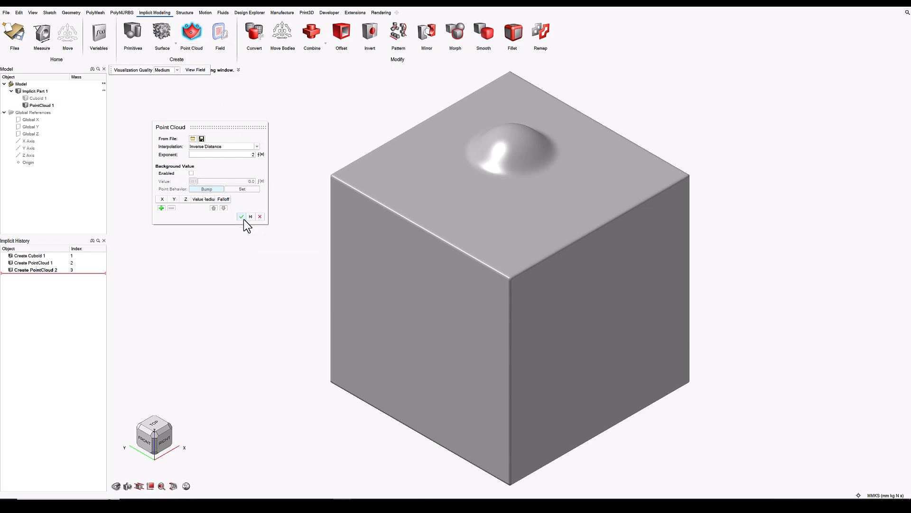
mouse_move(241, 217)
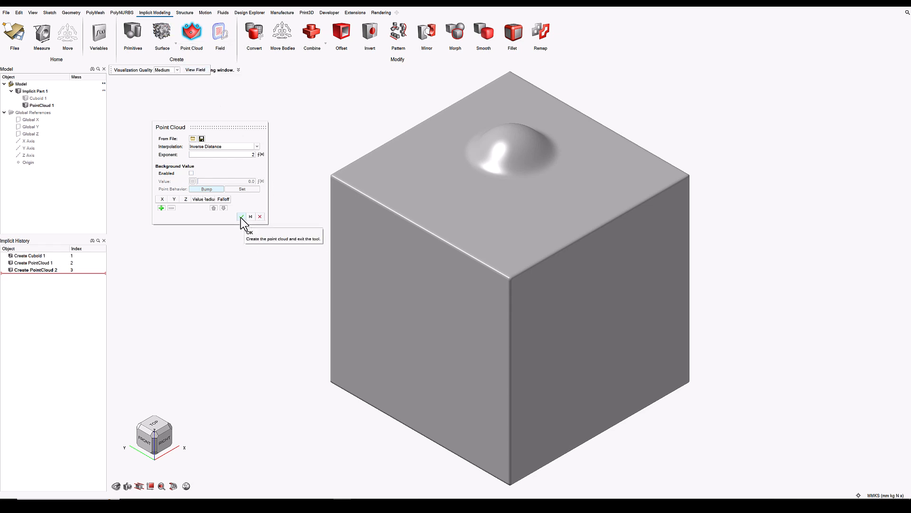
mouse_move(124, 251)
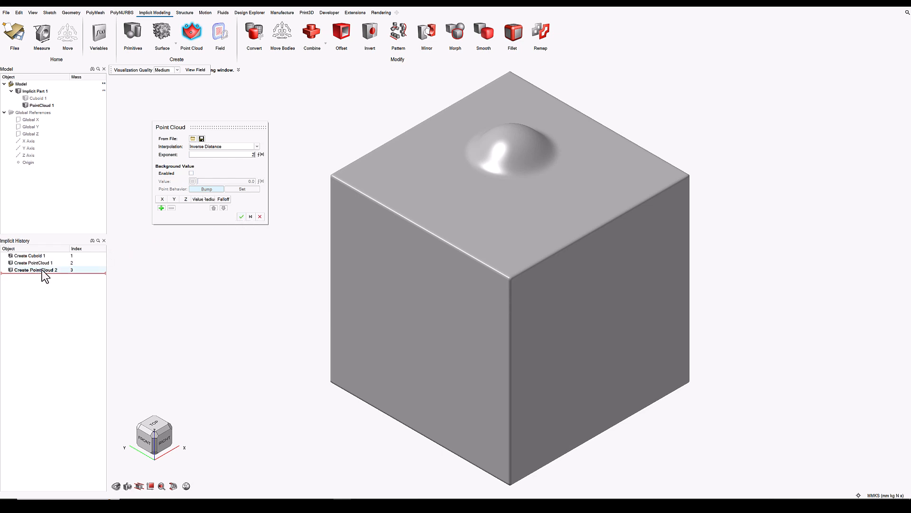
mouse_move(242, 217)
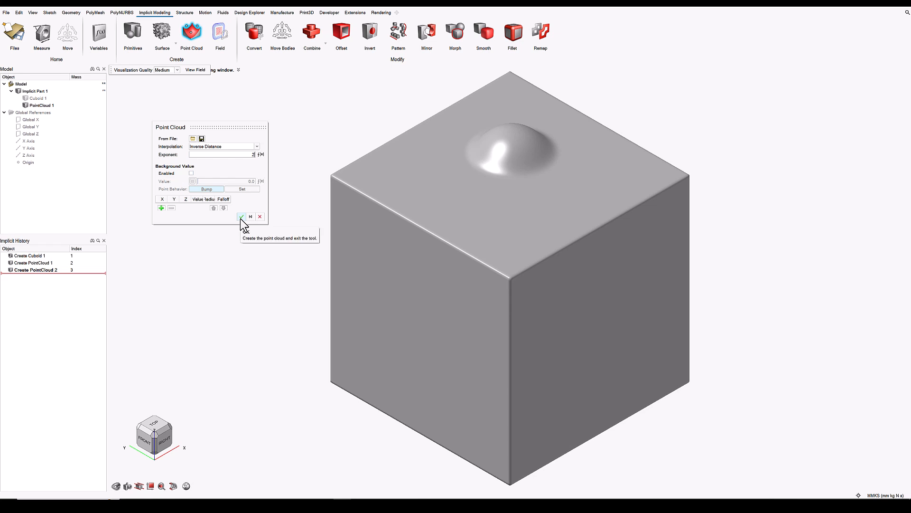
click(241, 217)
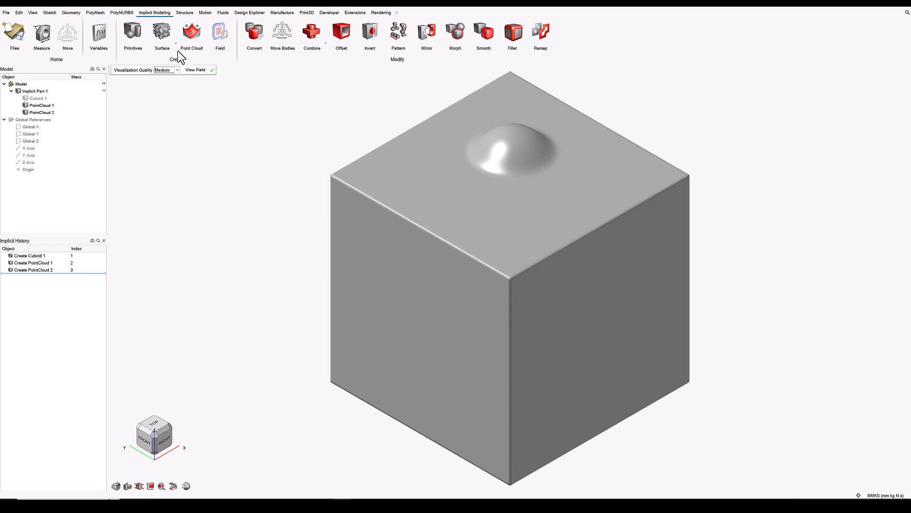
Build a gyroid surface lattice with Cell Count X 8.0, density from PointCloud 2.
click(162, 33)
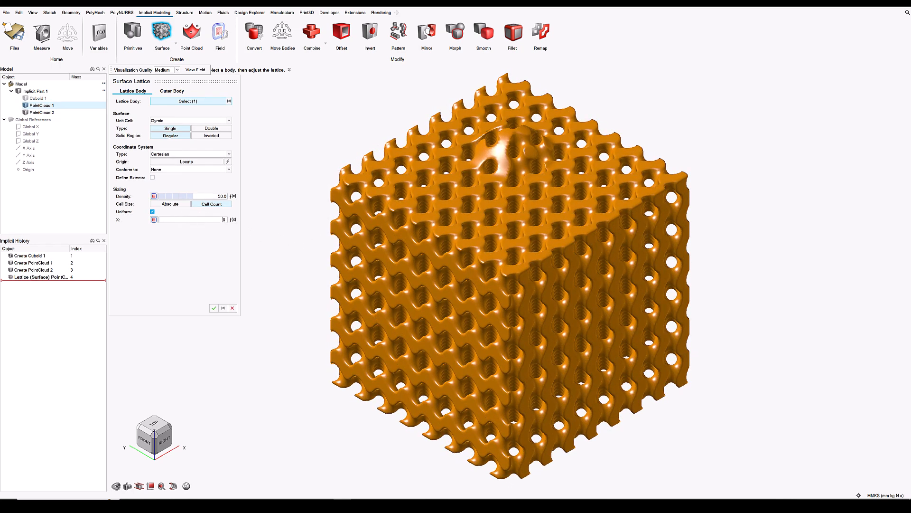
text(8.0)
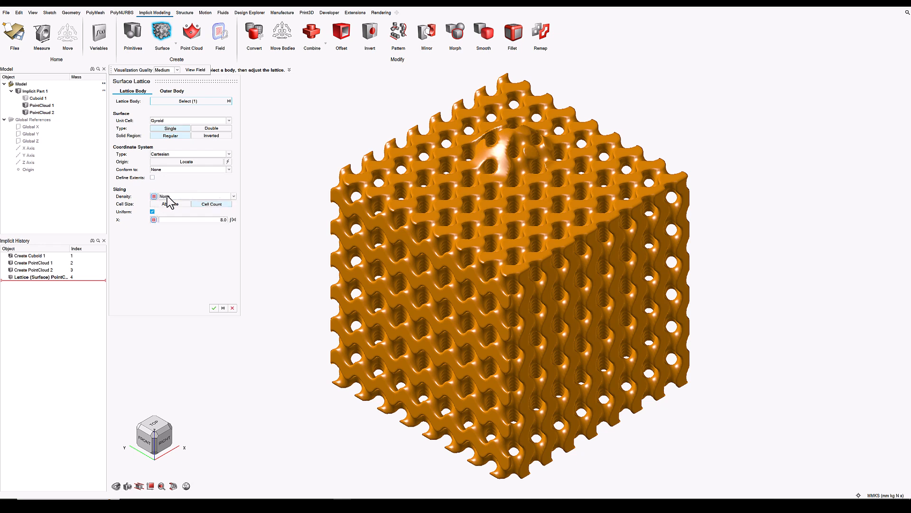
click(234, 196)
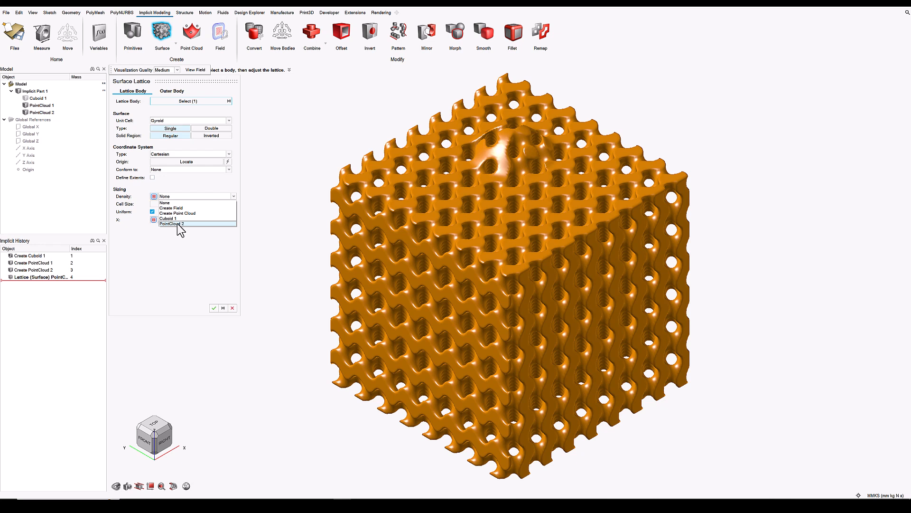
click(171, 223)
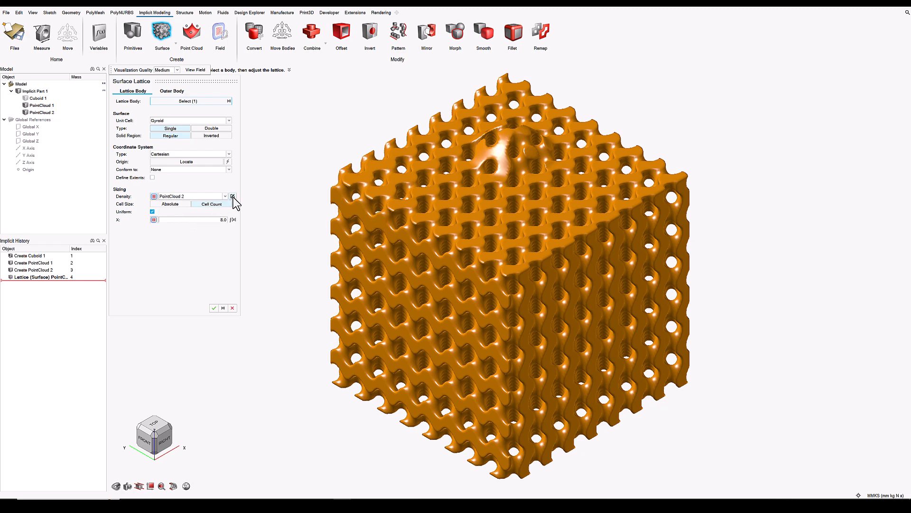
Enable PointCloud 2's background value at 0.5 with exponent 2.0.
click(232, 196)
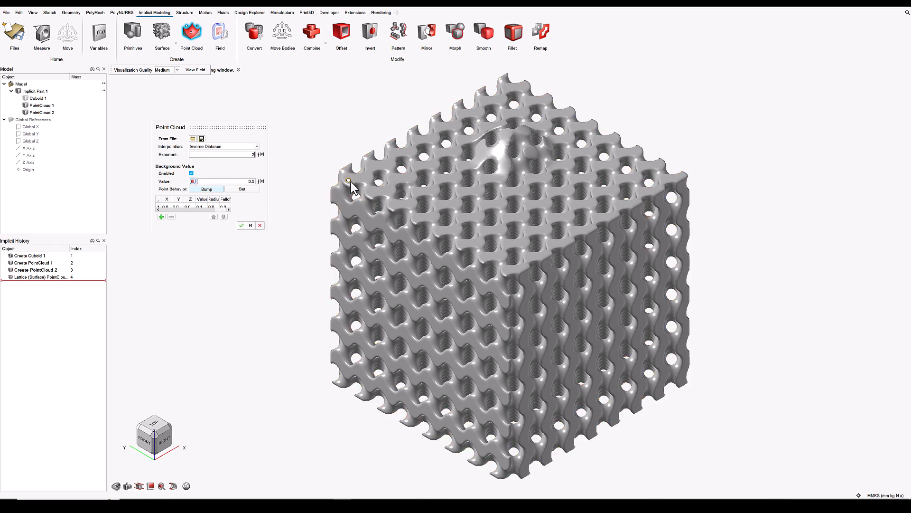
mouse_move(207, 194)
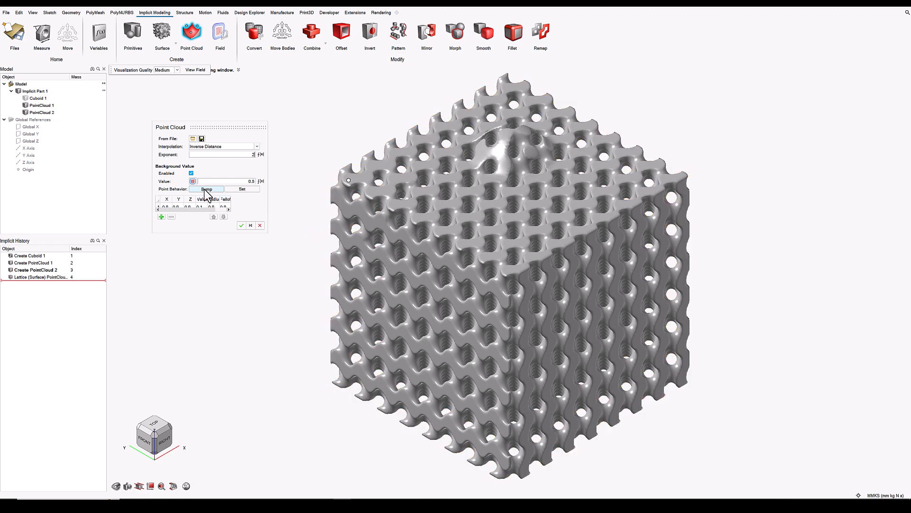
click(190, 174)
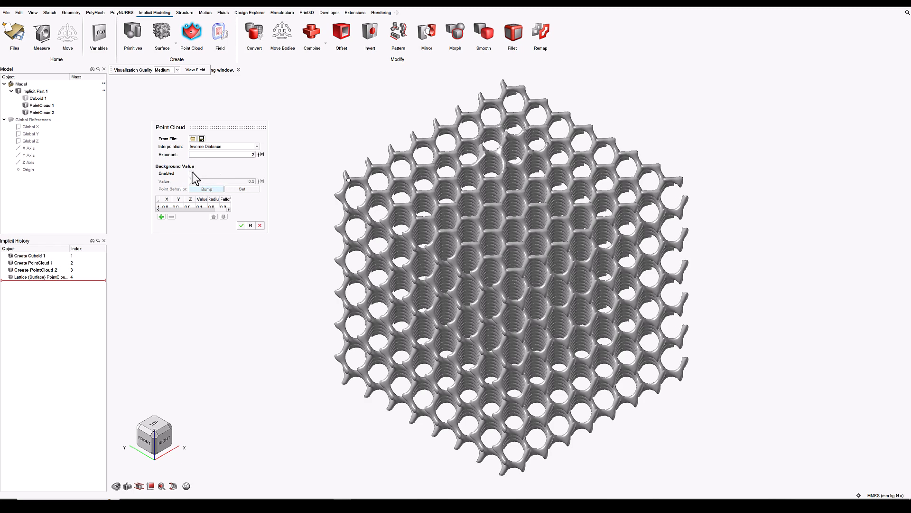
click(191, 173)
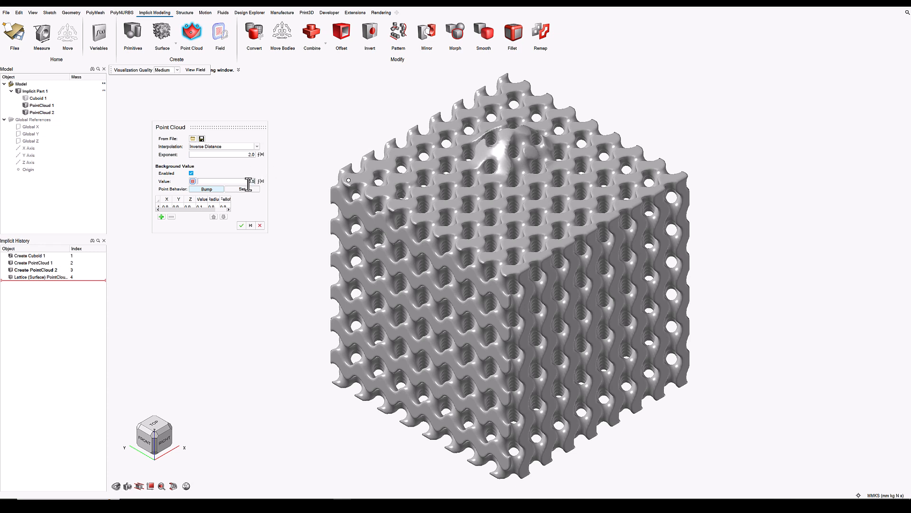
text(0.5)
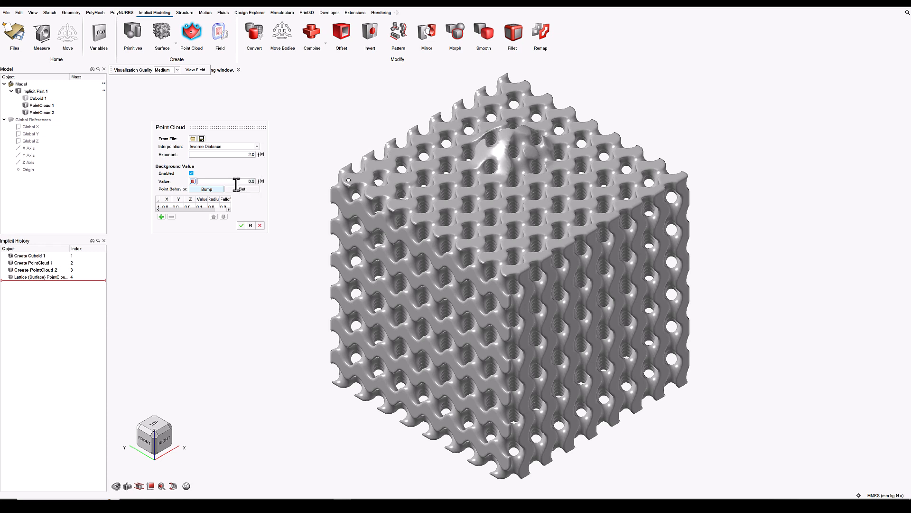
mouse_move(237, 194)
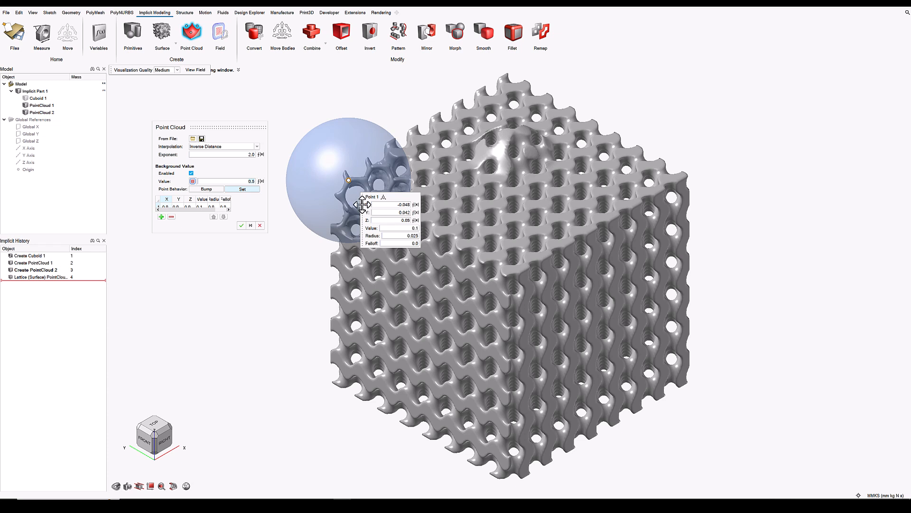
Drag Point 1's settings micro-dialog away from the model.
drag(373, 197, 258, 250)
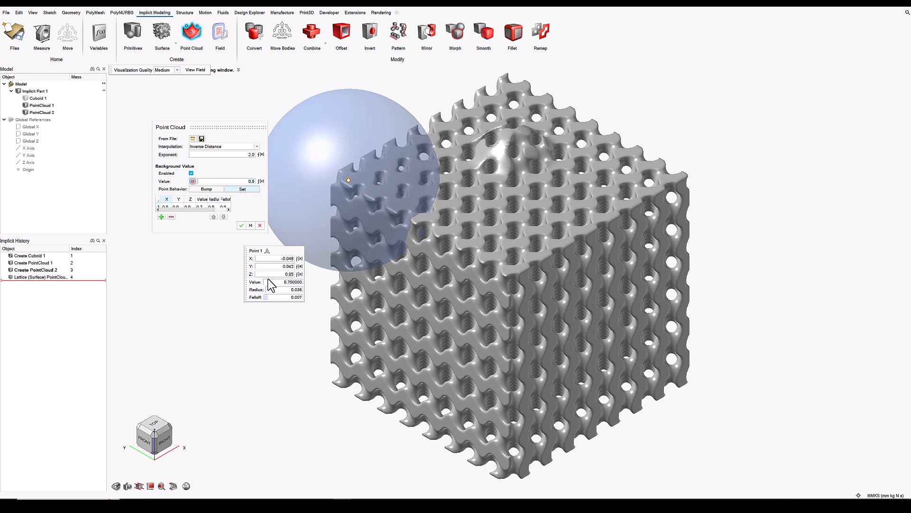
mouse_move(270, 259)
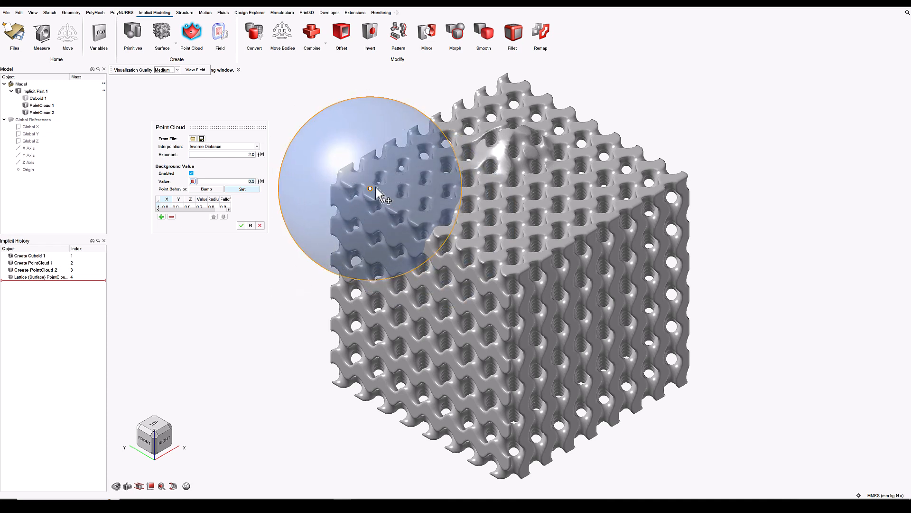
Reposition Point 1 to X -0.046, Y 0.022 on the cube's corner.
click(371, 188)
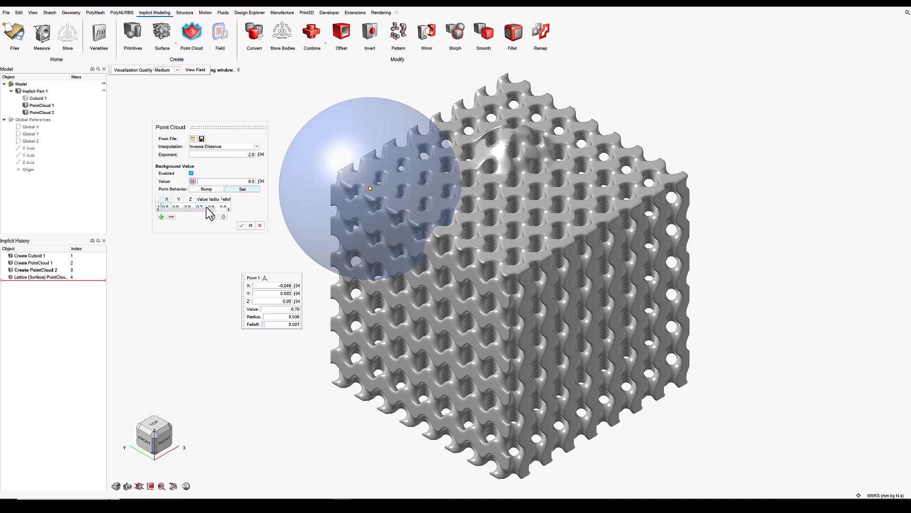
mouse_move(342, 267)
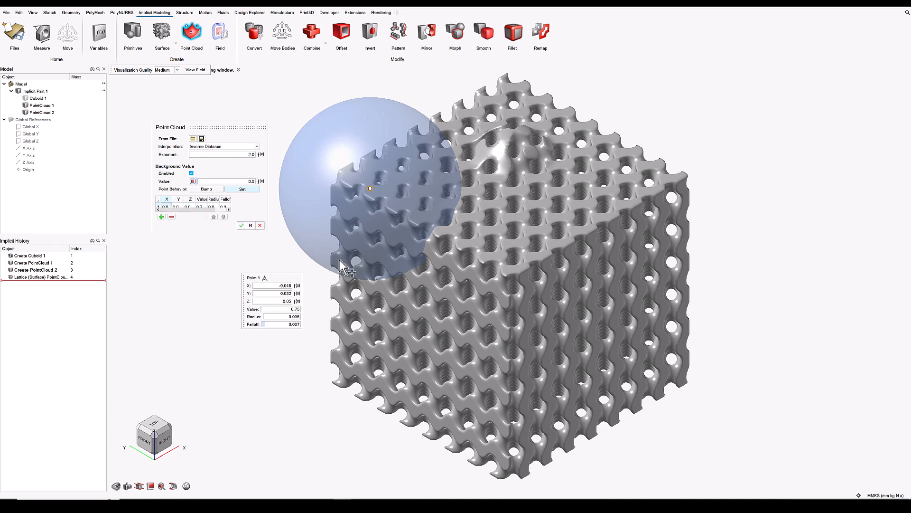
mouse_move(373, 195)
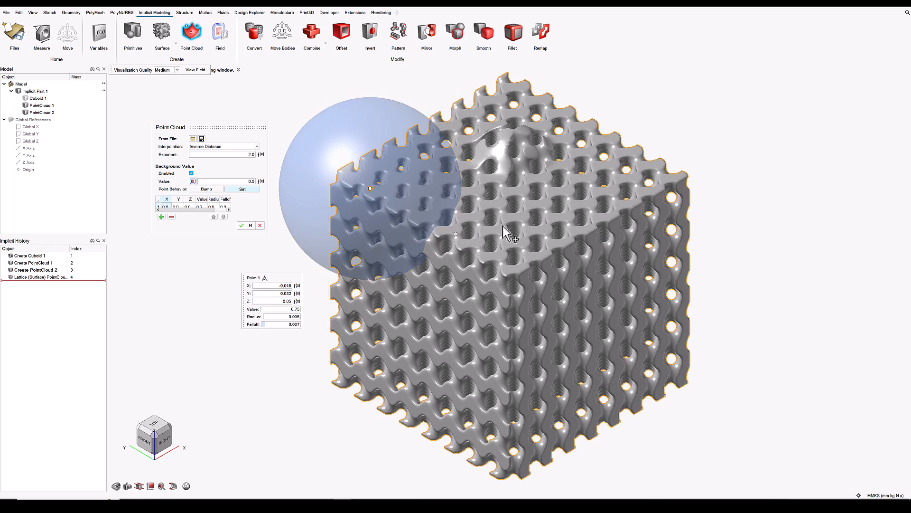
mouse_move(686, 183)
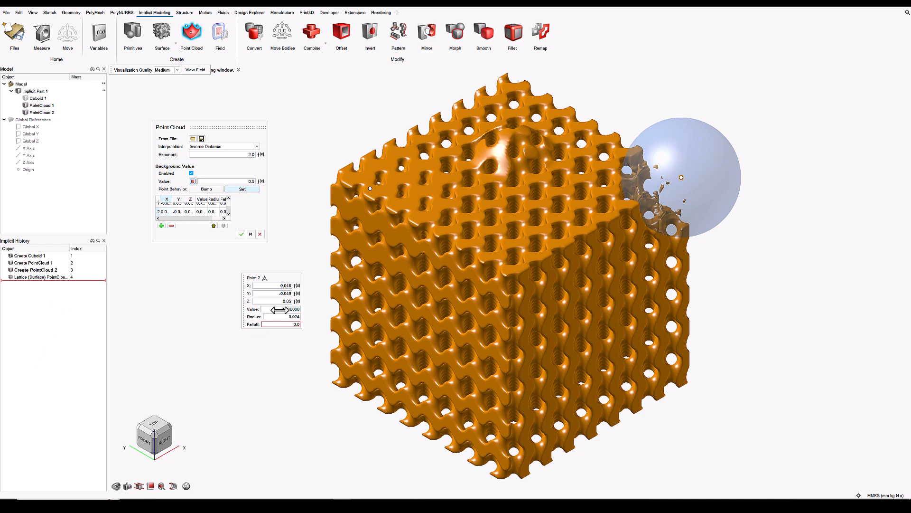
Give Point 2 at the right corner density 0.2, radius 0.055, falloff 0.003.
text(0.1)
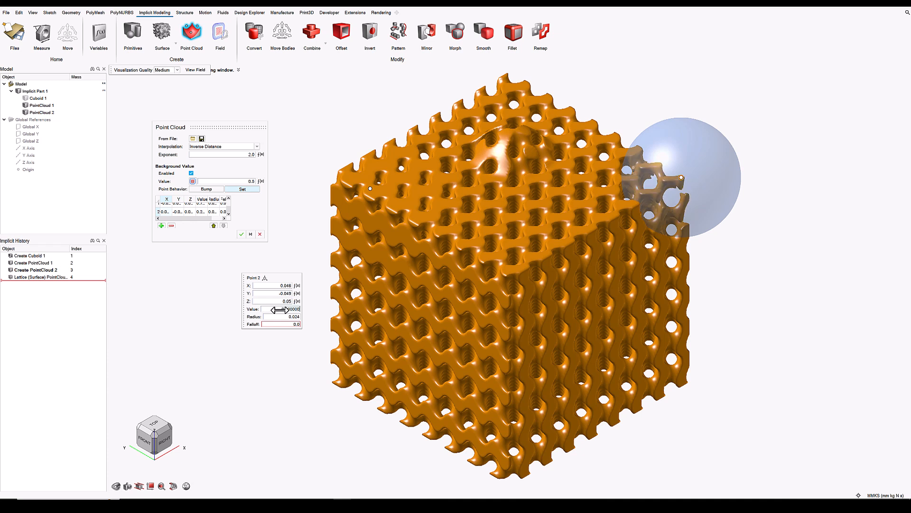
click(282, 323)
text(03)
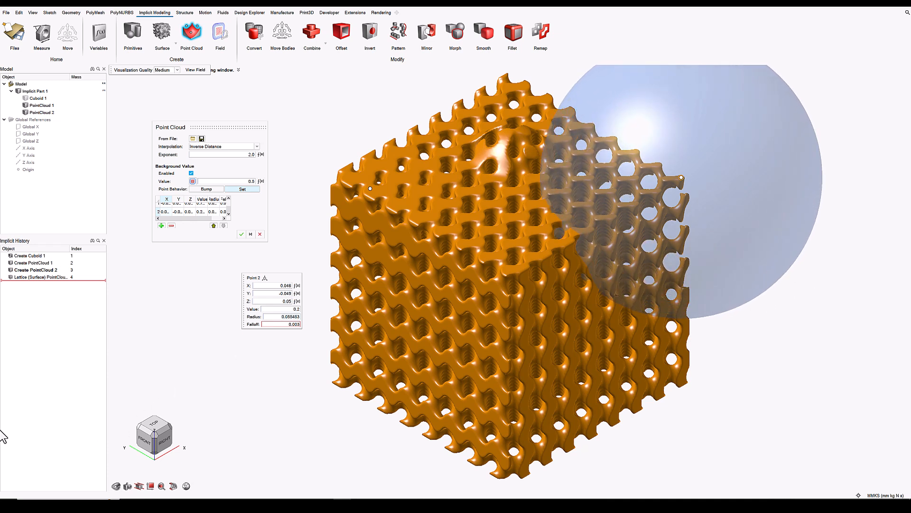
mouse_move(9, 409)
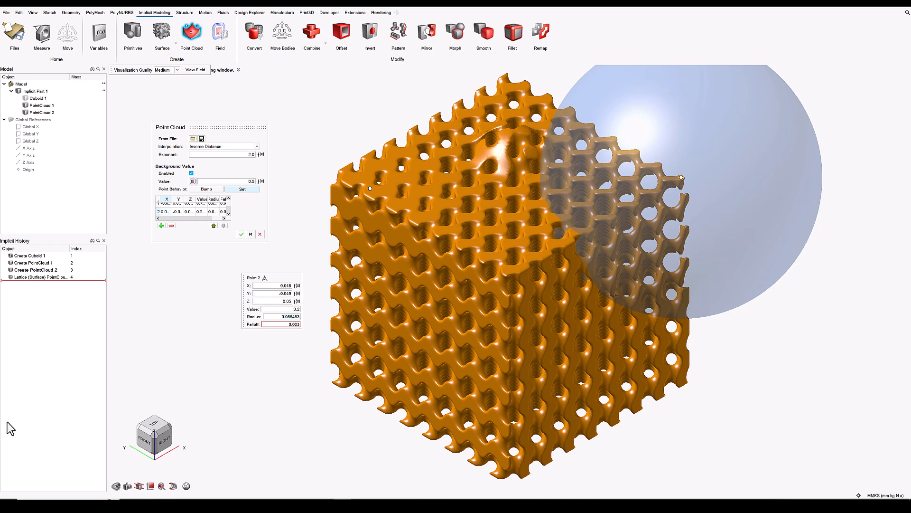
mouse_move(103, 435)
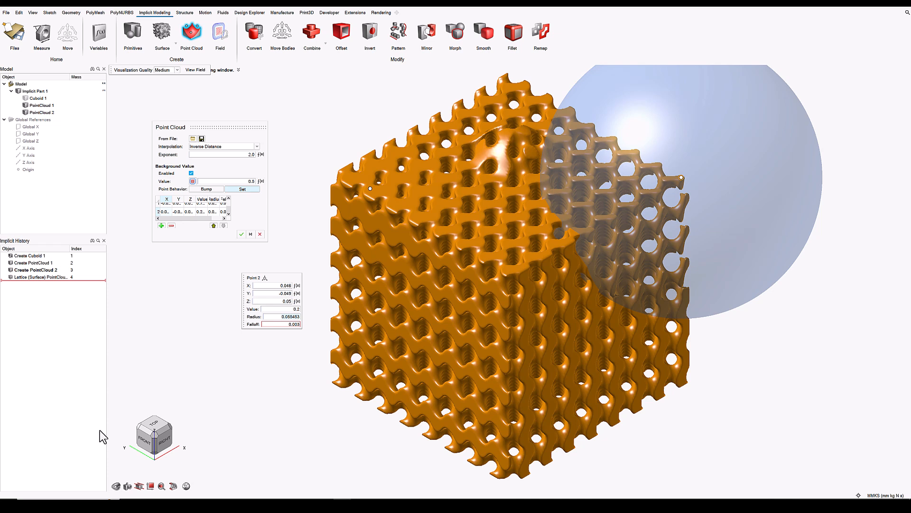
mouse_move(183, 462)
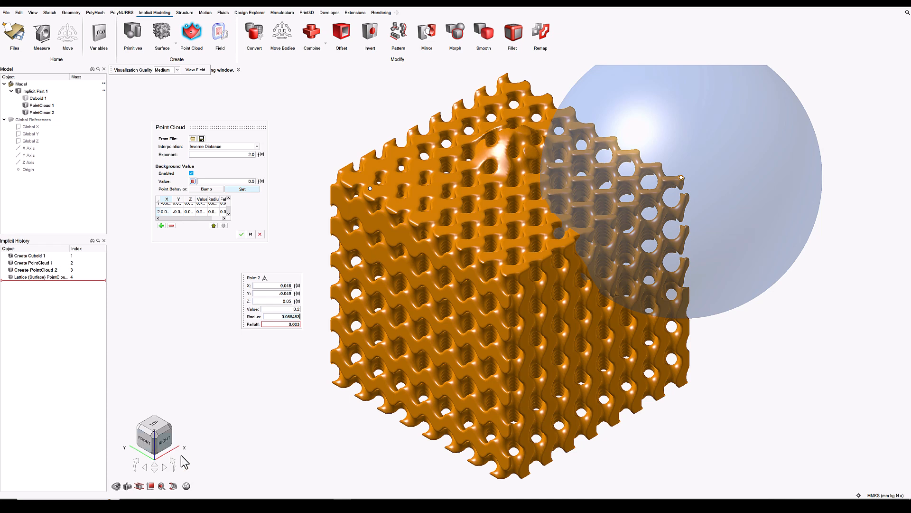
mouse_move(183, 469)
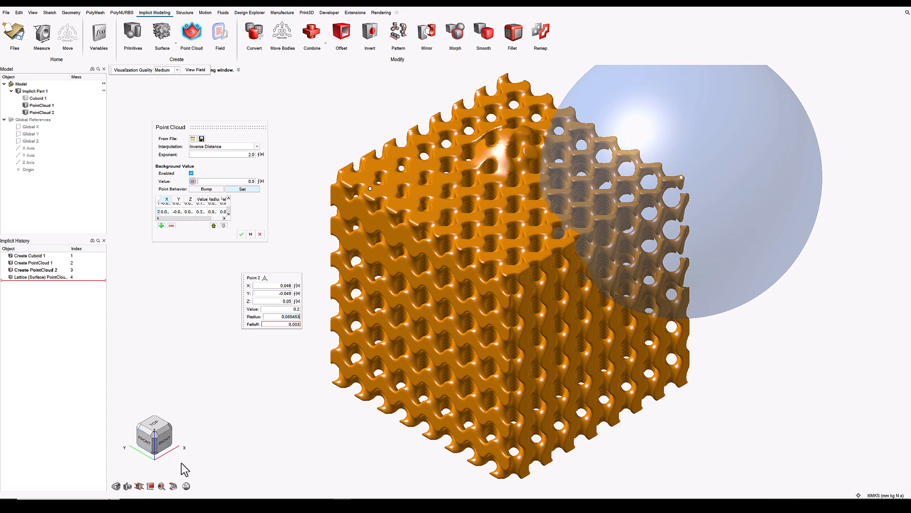
mouse_move(183, 476)
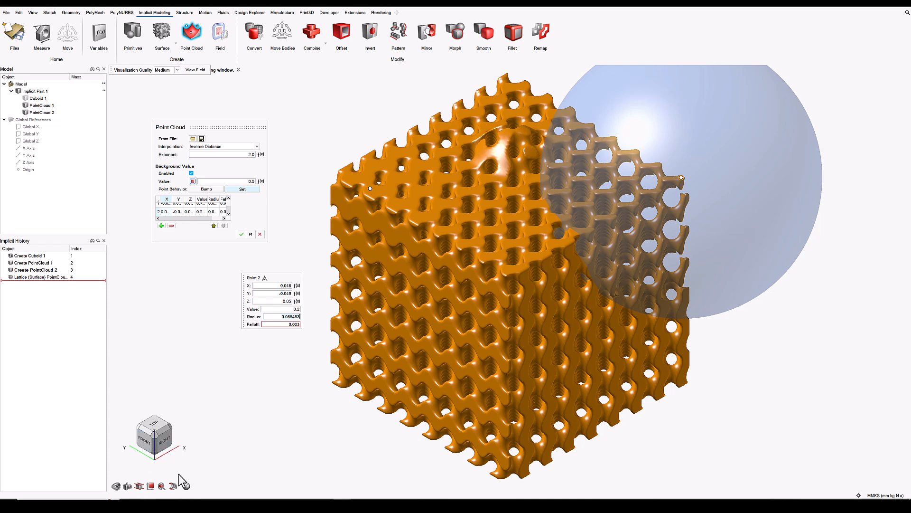